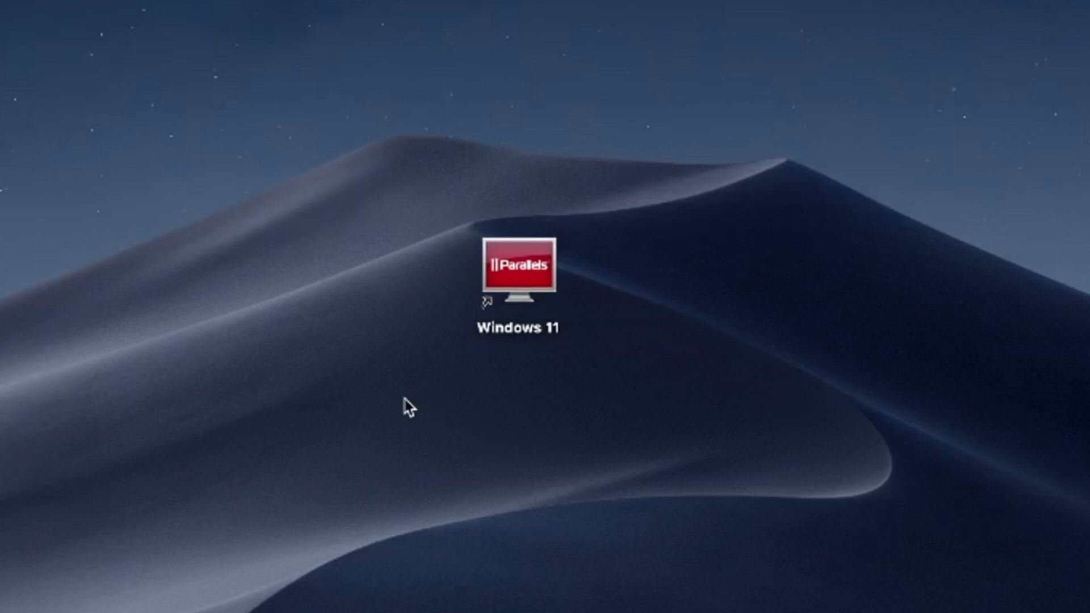
pyautogui.moveTo(400, 426)
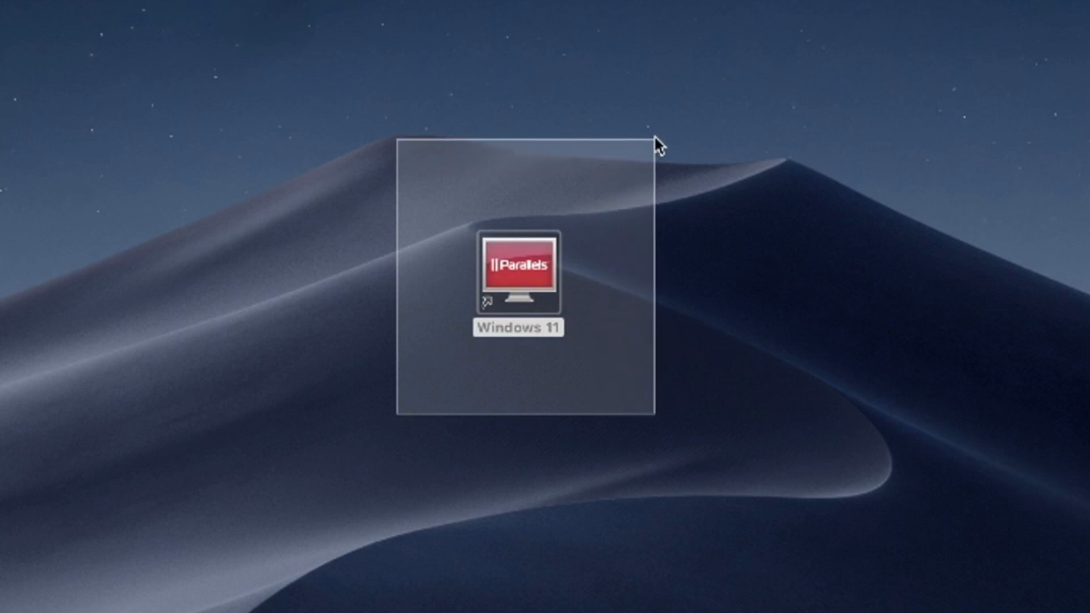
# Marquee-select the Parallels Desktop app icon on the desktop.
pyautogui.click(518, 277)
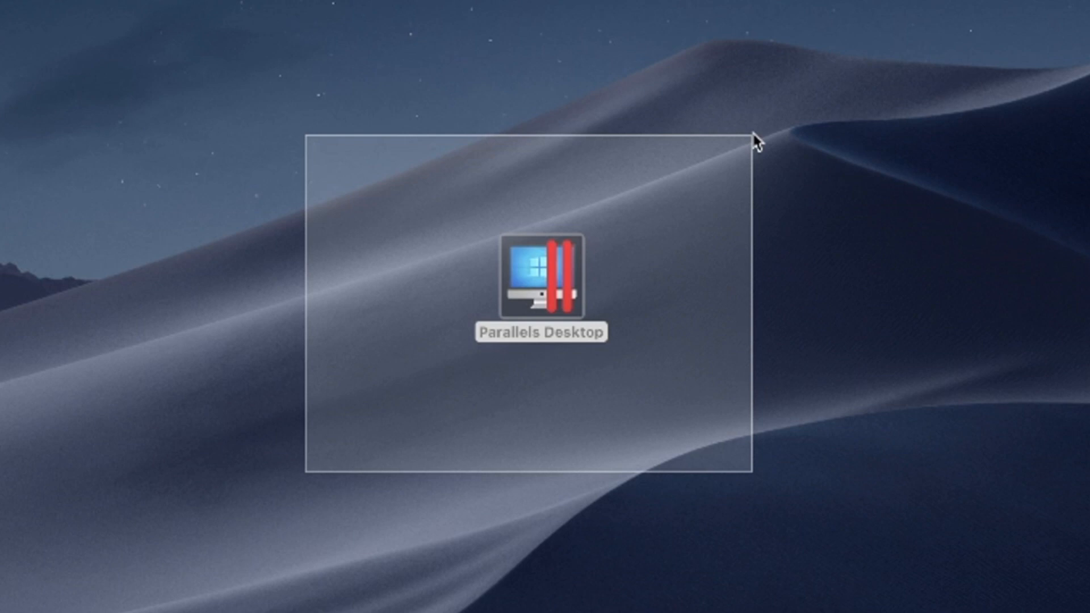
pyautogui.moveTo(757, 139); pyautogui.dragTo(448, 431)
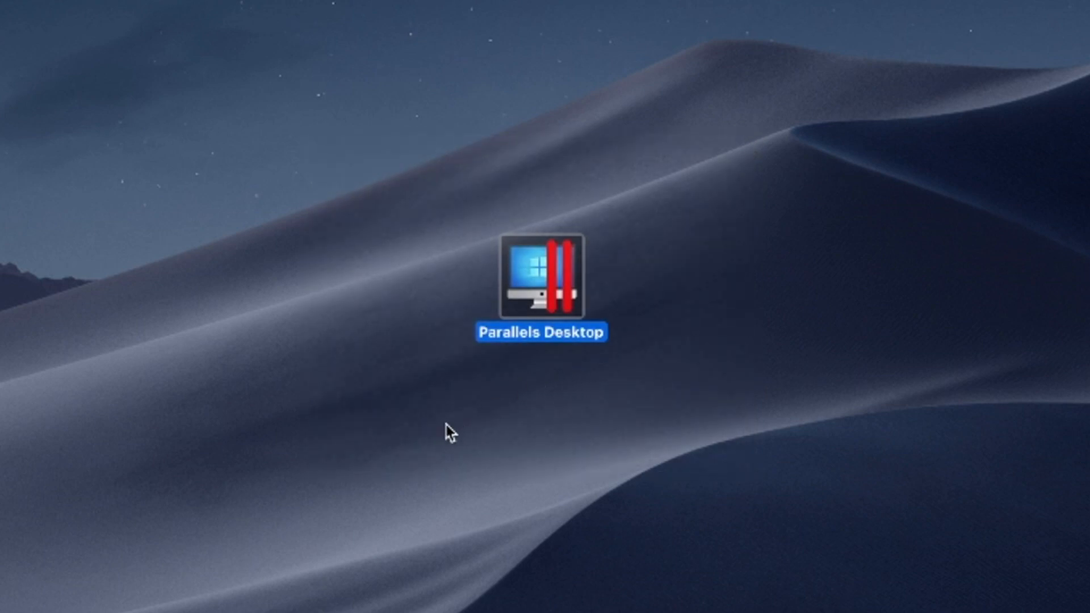
pyautogui.moveTo(451, 433); pyautogui.dragTo(760, 155)
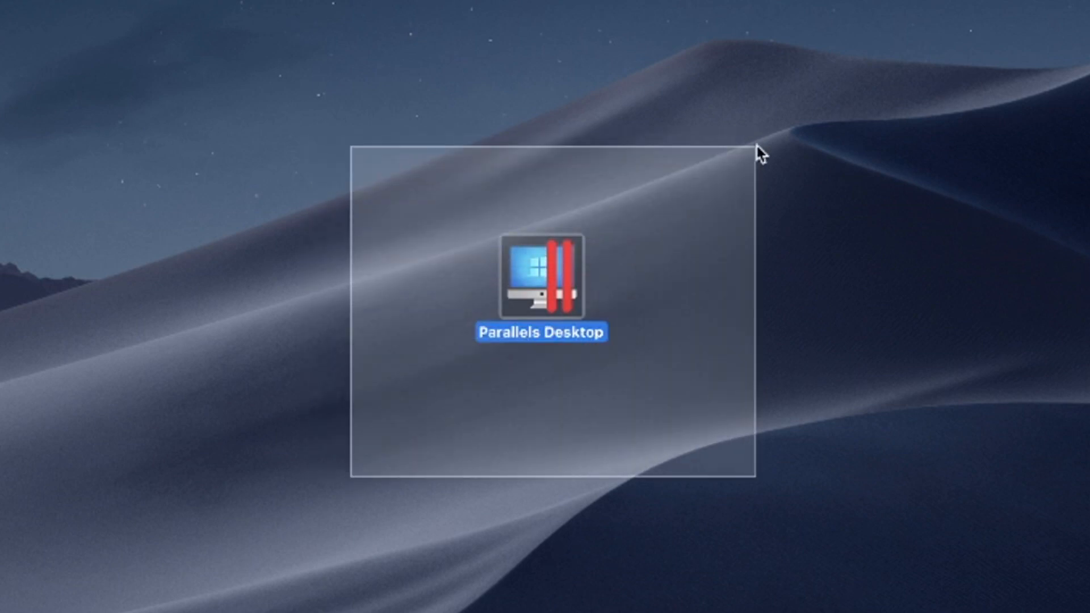